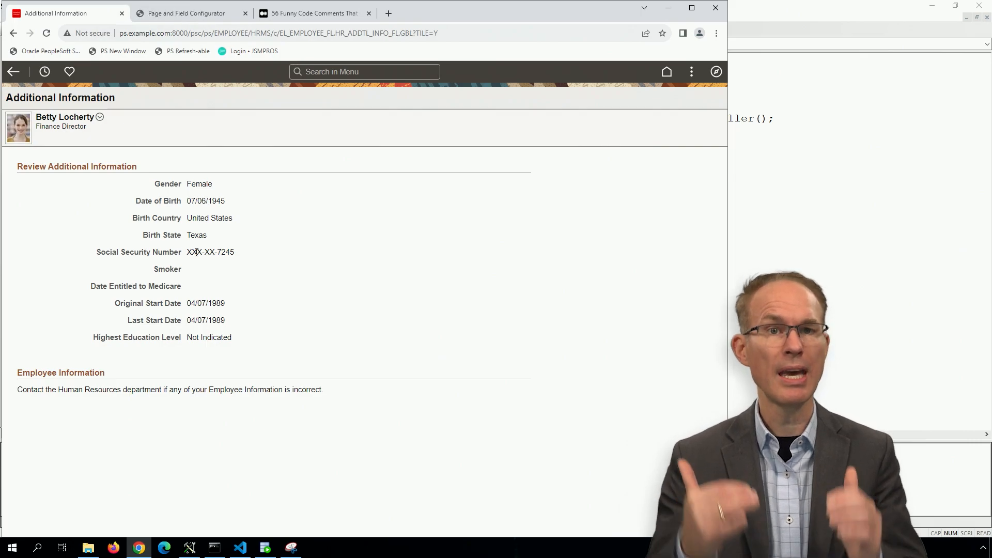
Step: View the '56 Funny Code Comments' article, then return to the PeopleCode editor
{"action": "left_click", "coordinate": [318, 14]}
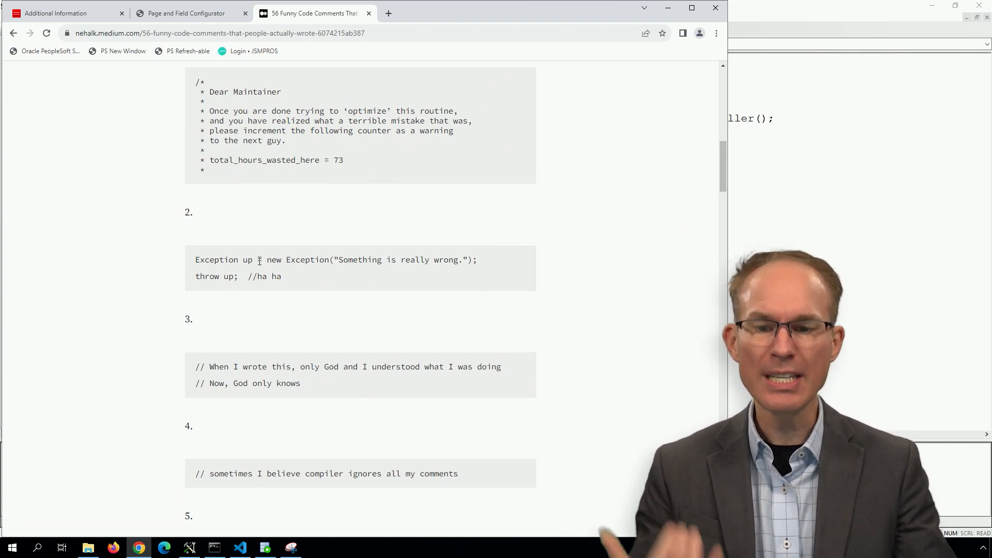
{"action": "left_click", "coordinate": [189, 547]}
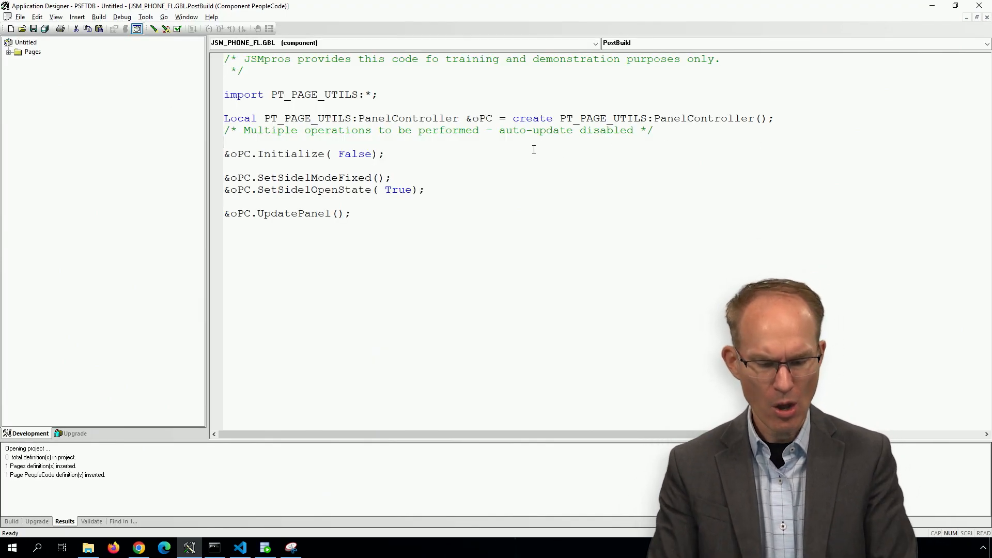
Step: Add an empty /* */ comment block on its own line above &oPC.Initialize( False )
{"action": "type", "text": "/*"}
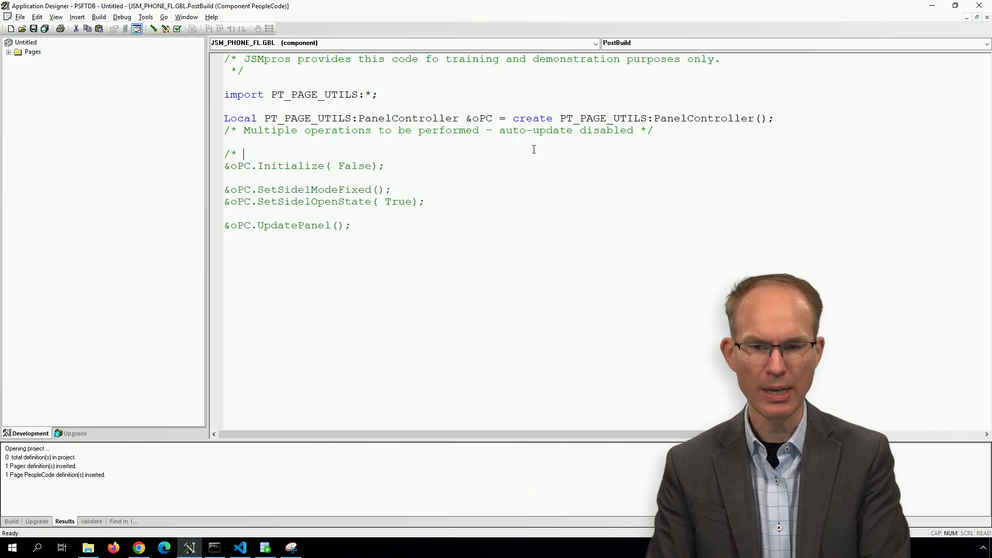
{"action": "type", "text": "*/"}
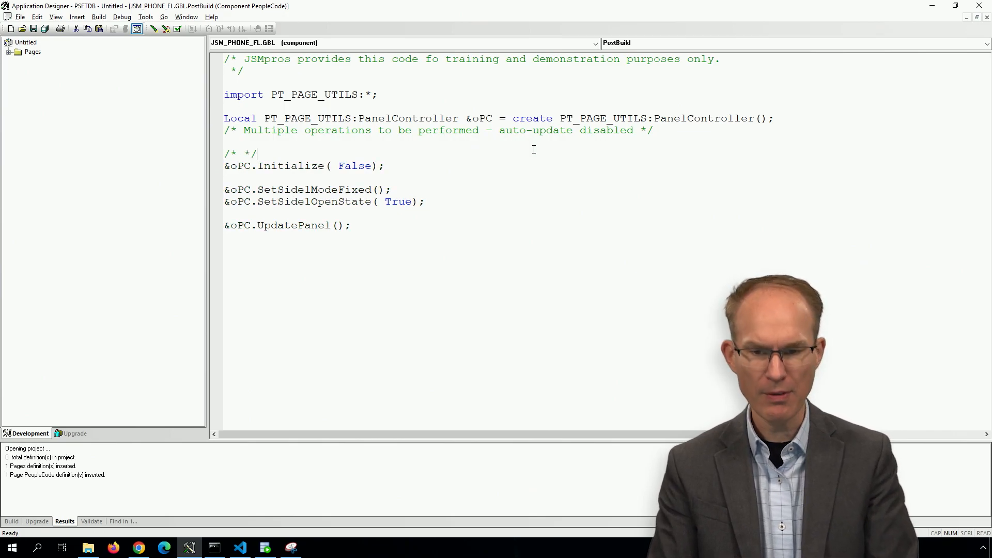